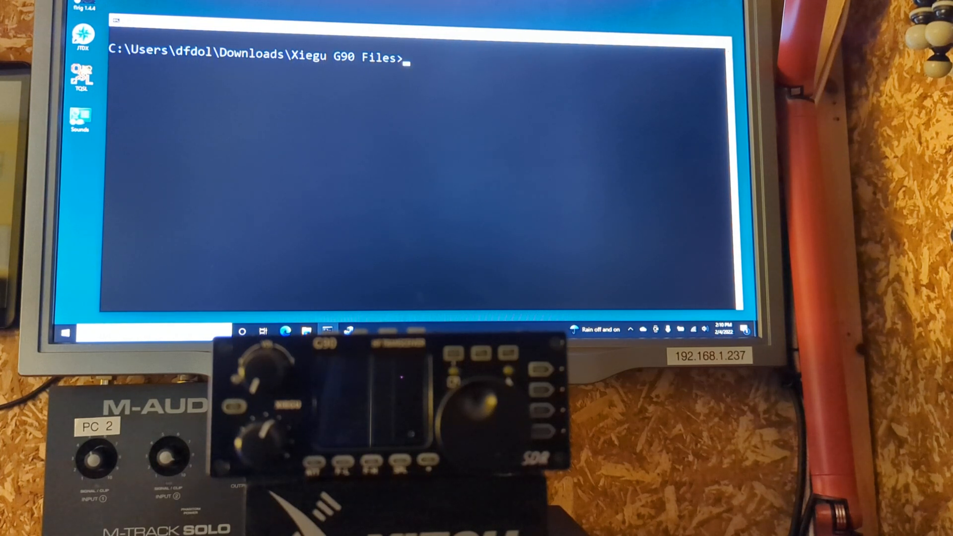
Enter g90updatefw G90_MainUnit_FW_V1.78b01.xgf com4 at the Xiegu G90 Files prompt without running it
type("g90updatefw G90_MainUnit_FW_V1.78b01.xgf com4")
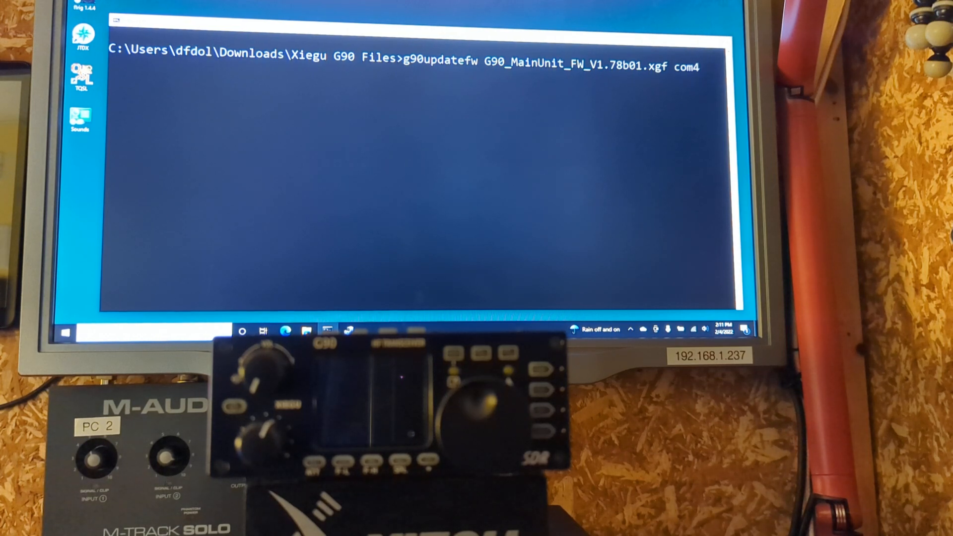
key("enter")
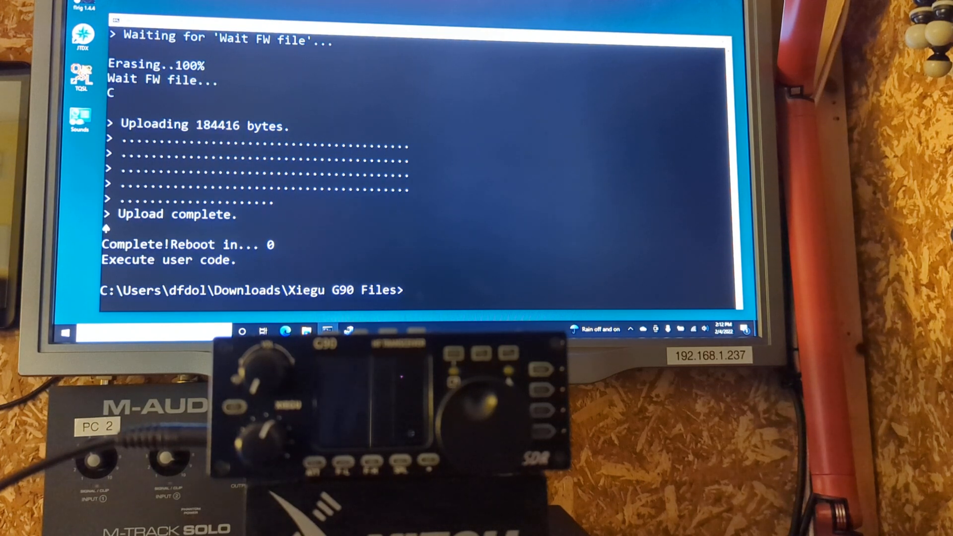
Recall the g90updatefw G90_MainUnit_FW_V1.78b01.xgf com4 command at the prompt for reuse
type("g90updatefw G90_MainUnit_FW_V1.78b01.xgf com4")
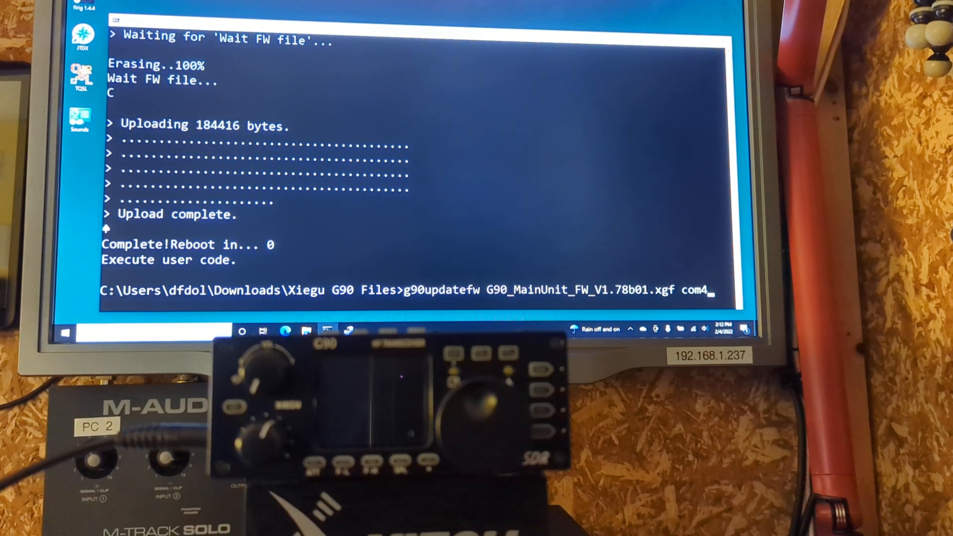